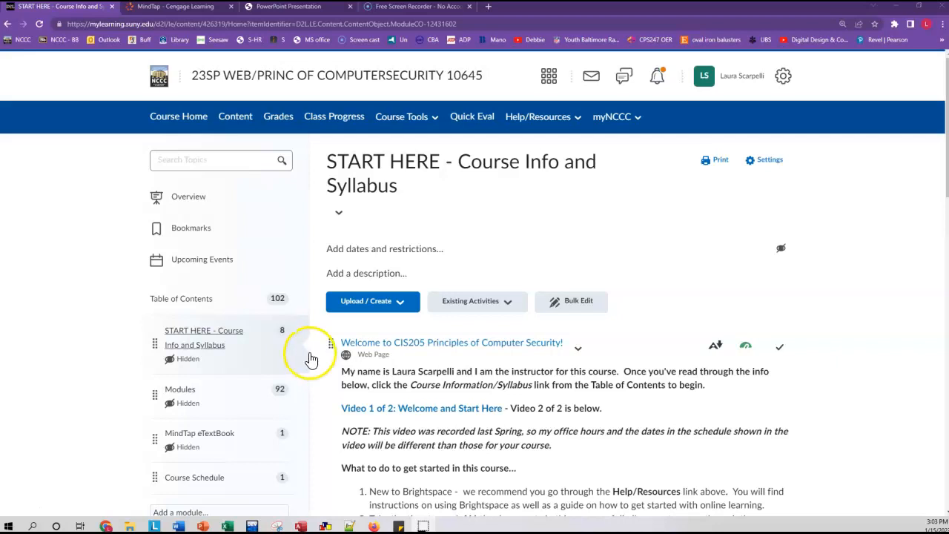
pyautogui.moveTo(195, 357)
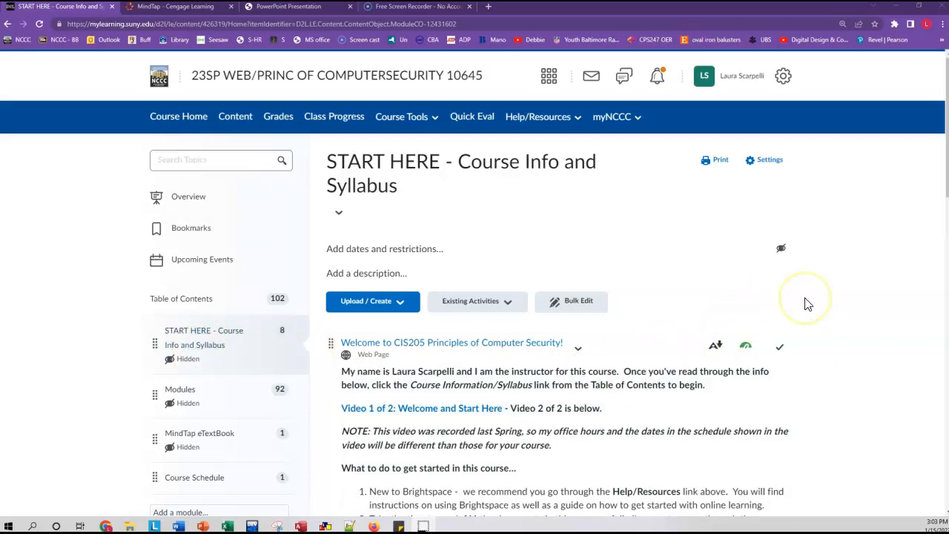
# Open the Help/Resources navbar menu listing Brightspace guides, live chat, SUNY help desk and system check.
pyautogui.scroll(-3)
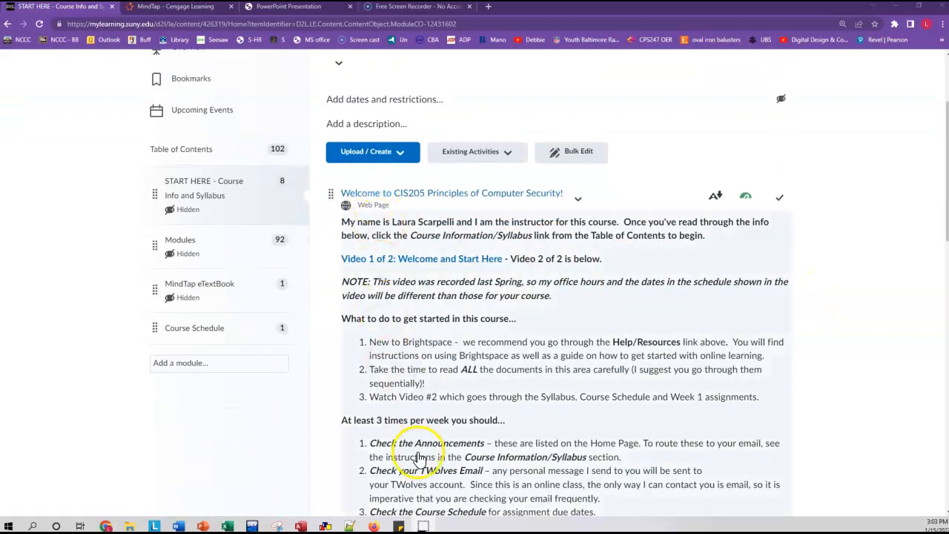
pyautogui.moveTo(427, 281)
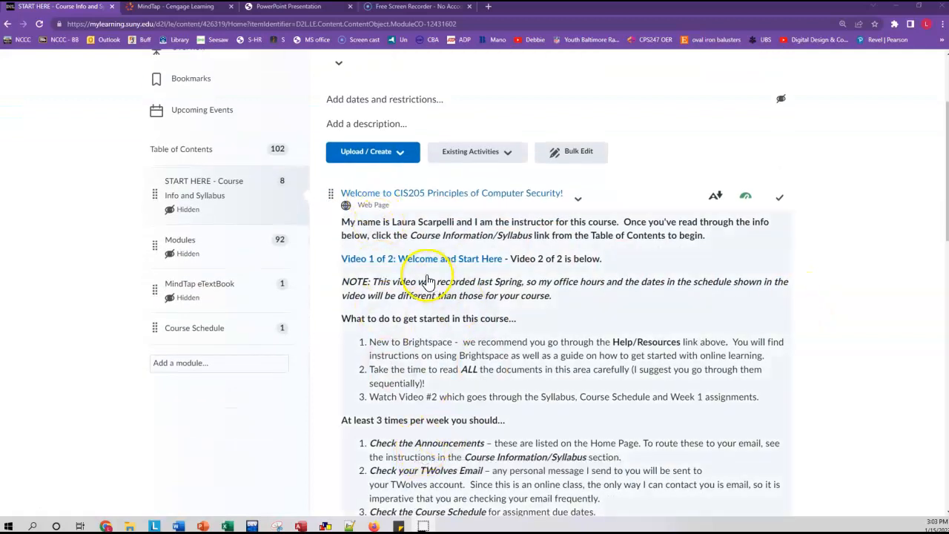
pyautogui.moveTo(517, 467)
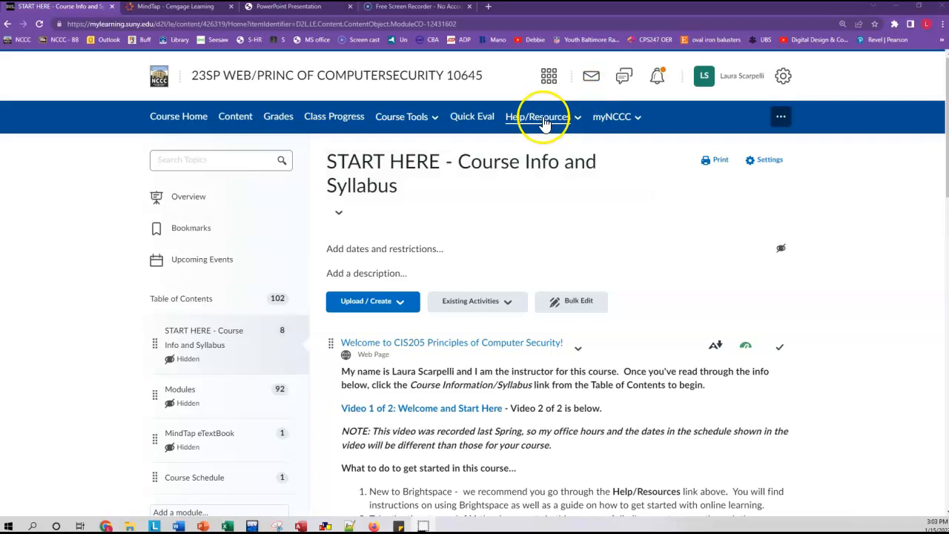
pyautogui.moveTo(558, 125)
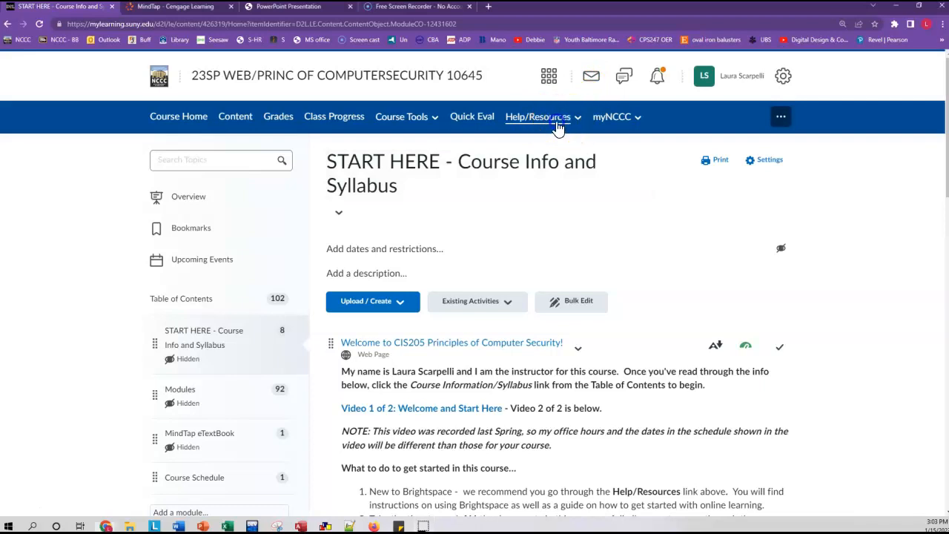
pyautogui.click(537, 115)
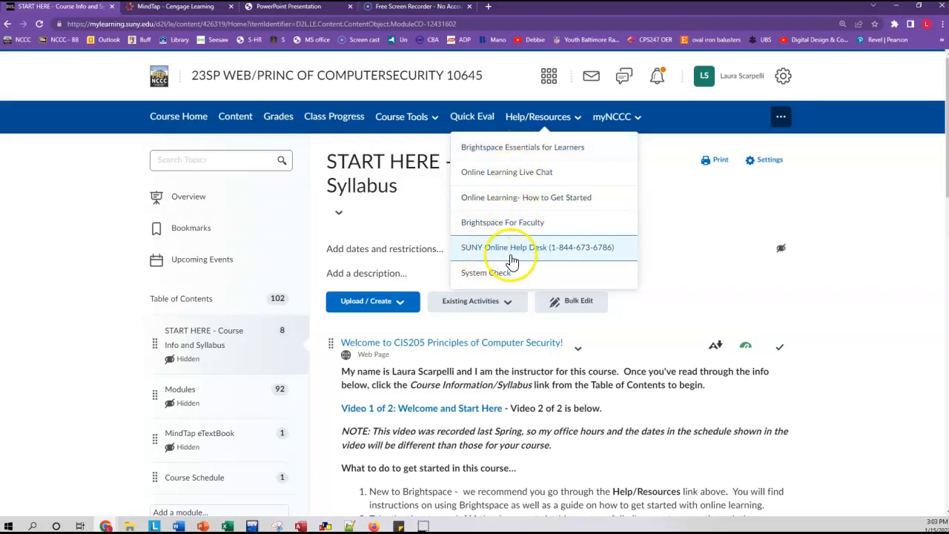
pyautogui.moveTo(526, 264)
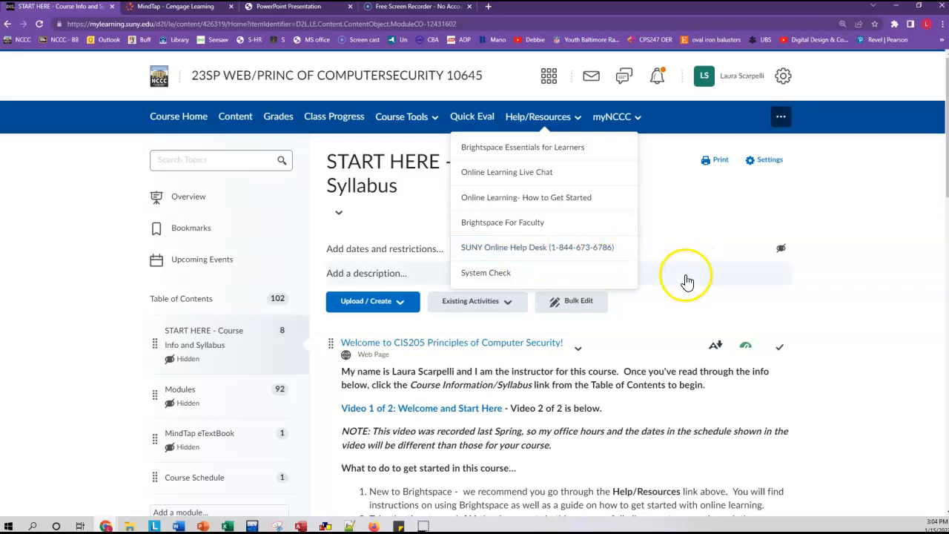
pyautogui.scroll(-3)
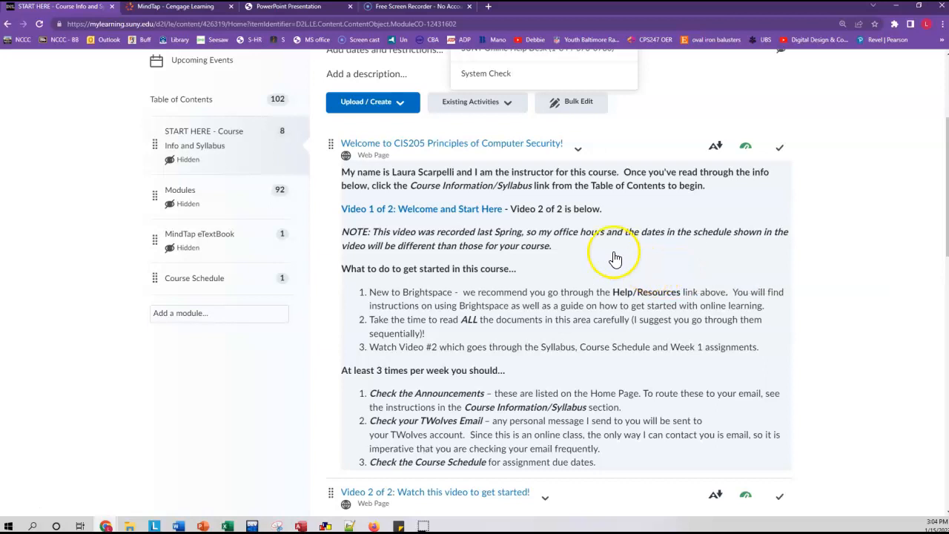
pyautogui.moveTo(358, 332)
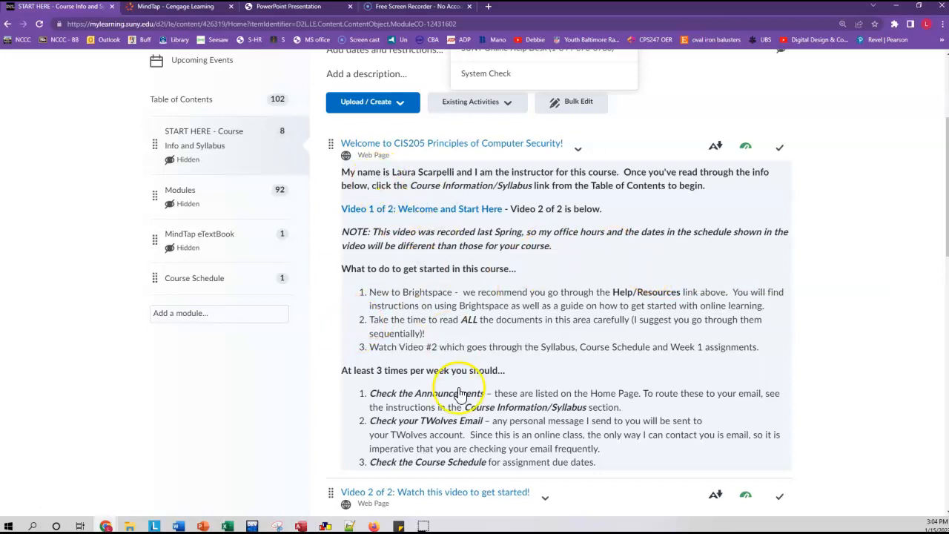
pyautogui.moveTo(459, 393)
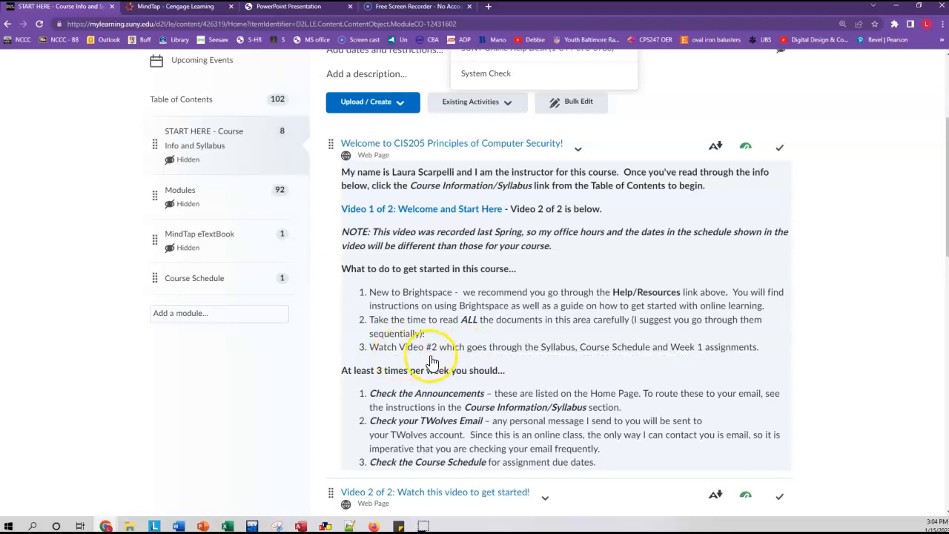
pyautogui.scroll(-3)
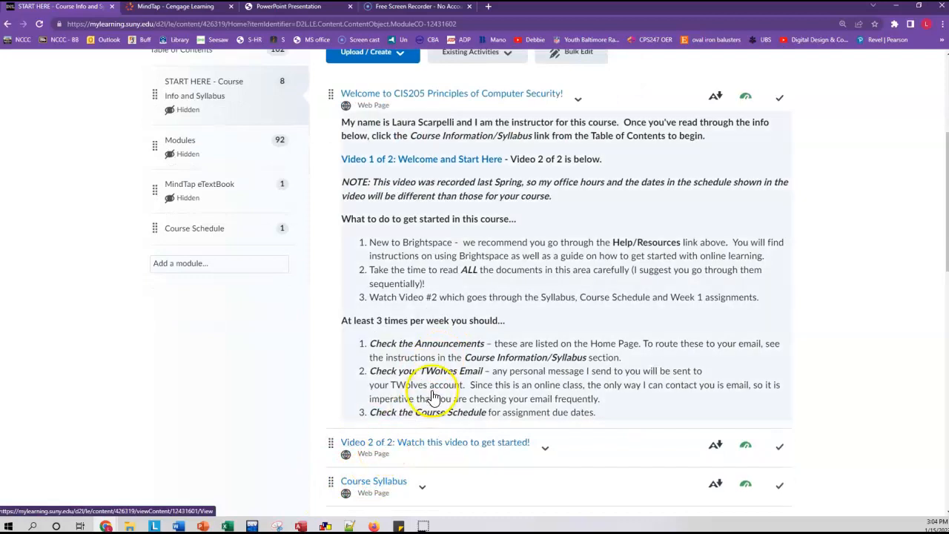
pyautogui.moveTo(432, 394)
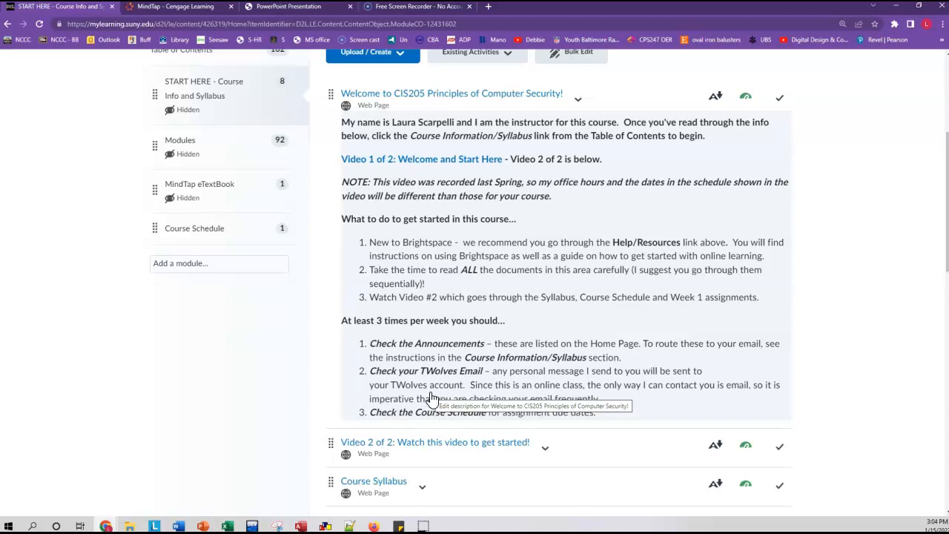
pyautogui.moveTo(511, 255)
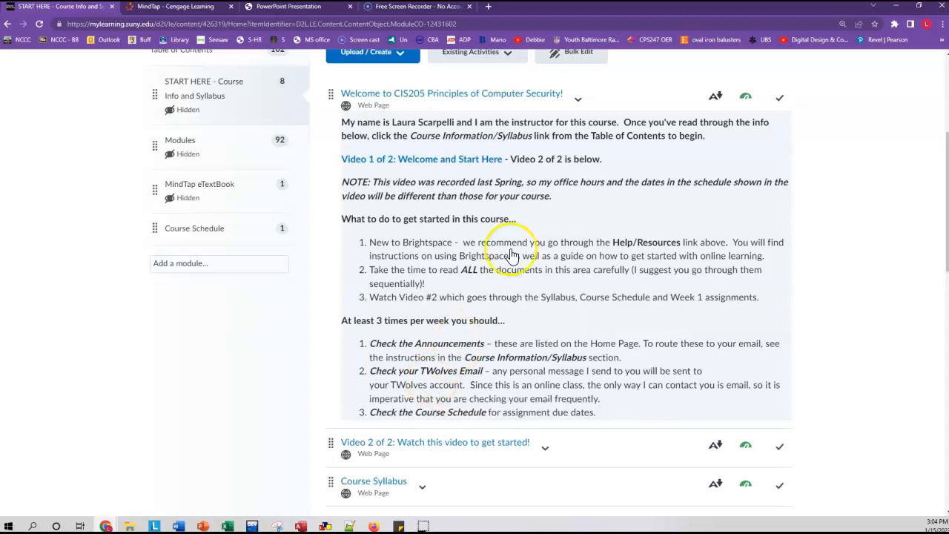
pyautogui.moveTo(545, 334)
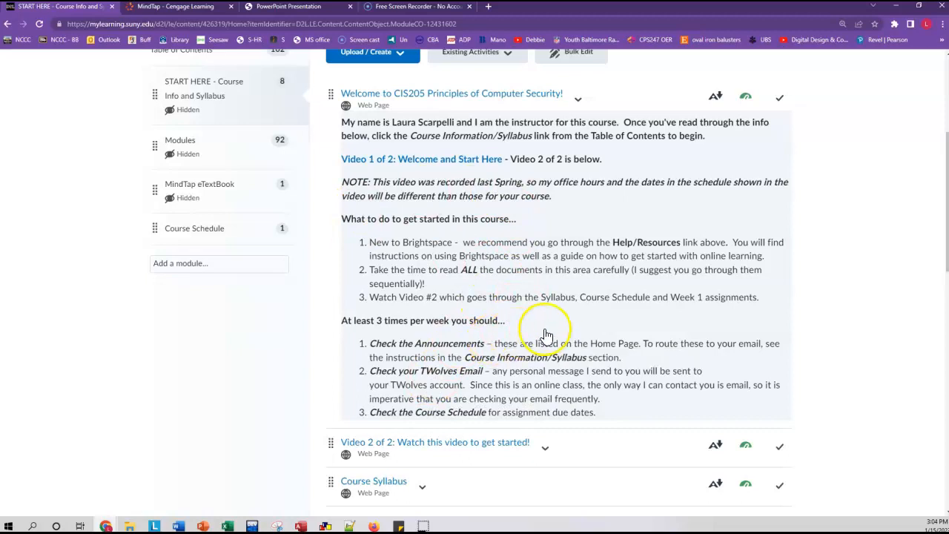
pyautogui.moveTo(754, 368)
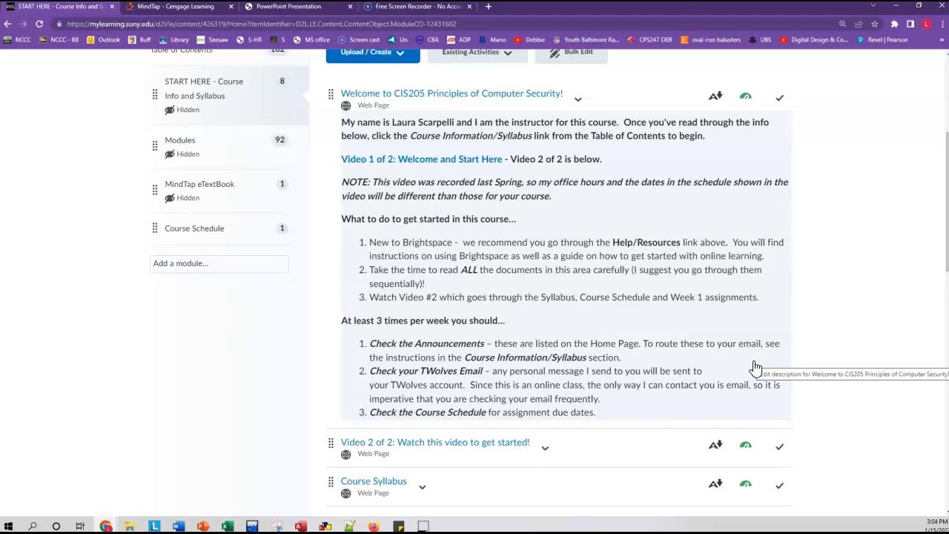
# Scroll the Start Here module down to the notification-settings instructions and discussion introduction.
pyautogui.scroll(-3)
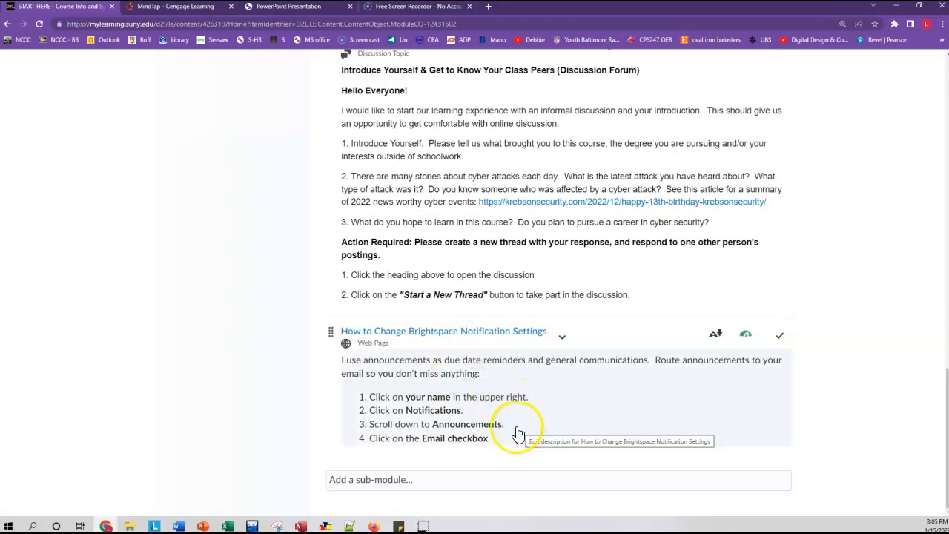
pyautogui.moveTo(567, 412)
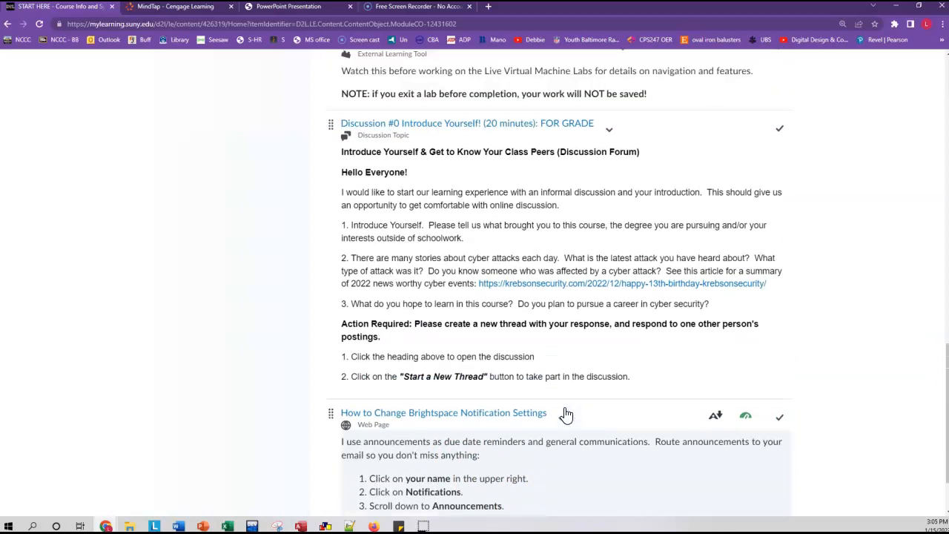
# Scroll back up to the Welcome to CIS205 item with video, syllabus and book-access notes.
pyautogui.scroll(3)
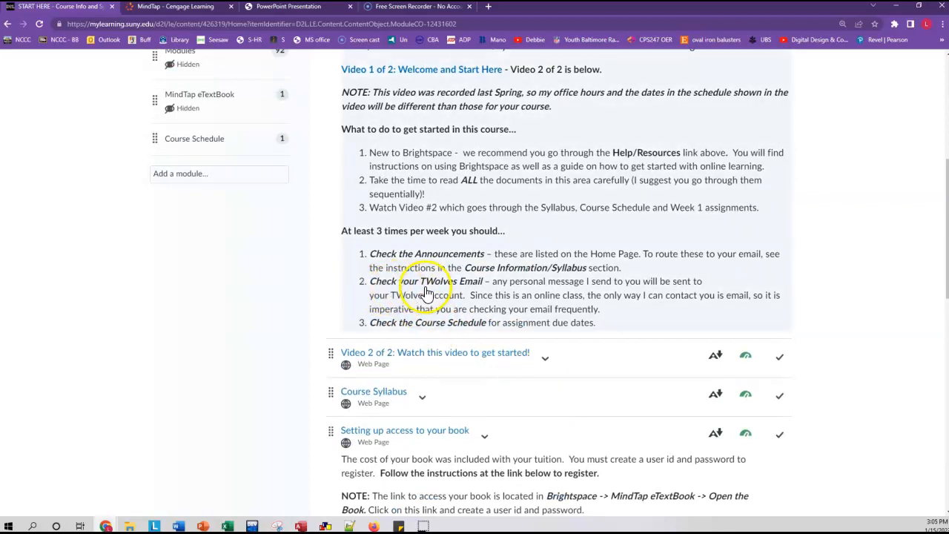
pyautogui.moveTo(460, 296)
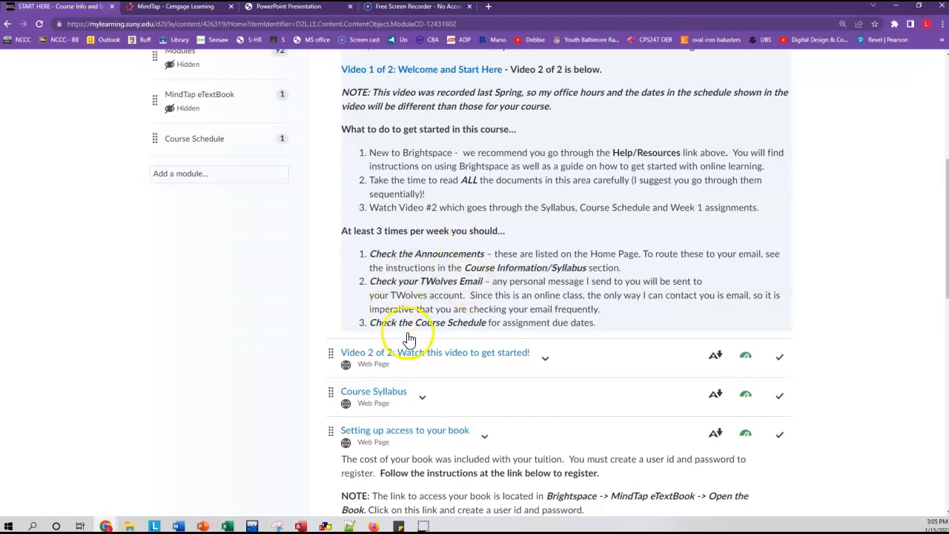
pyautogui.moveTo(467, 338)
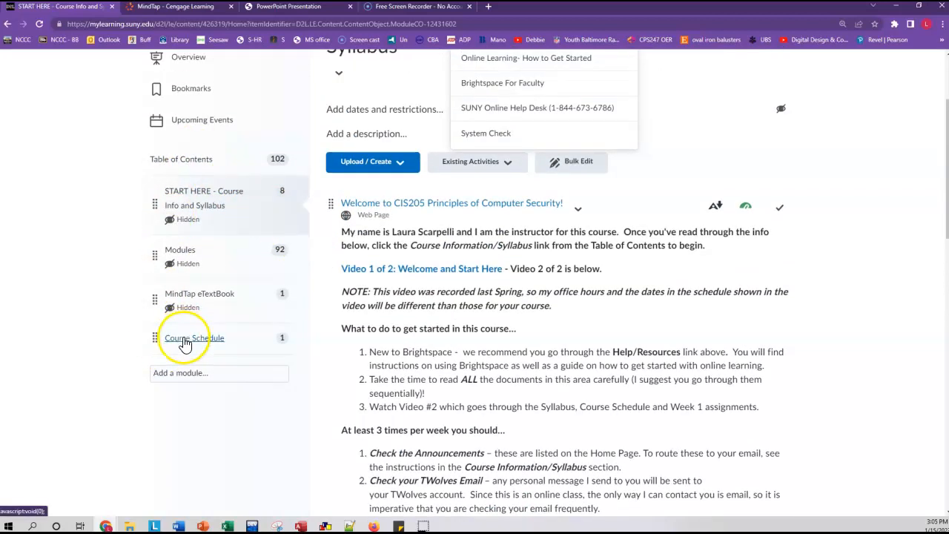
pyautogui.scroll(-3)
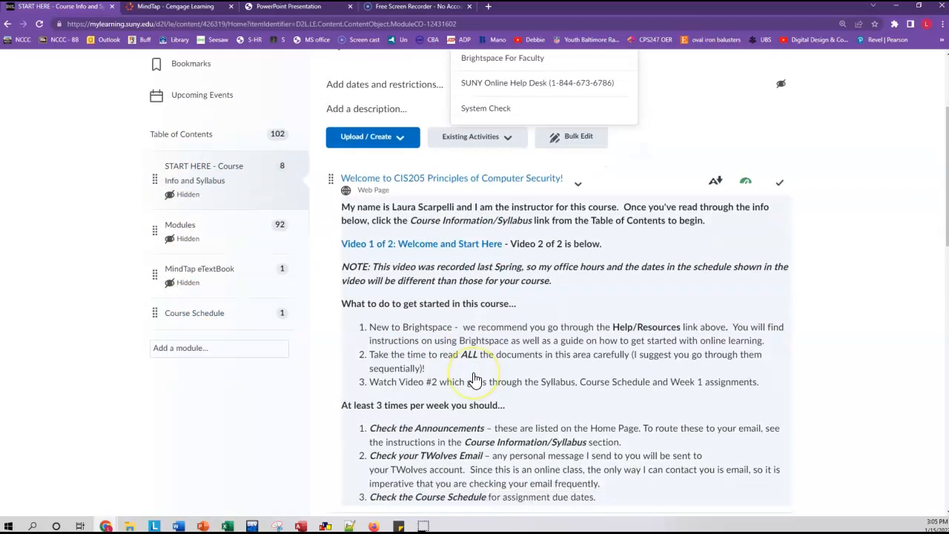
pyautogui.scroll(-3)
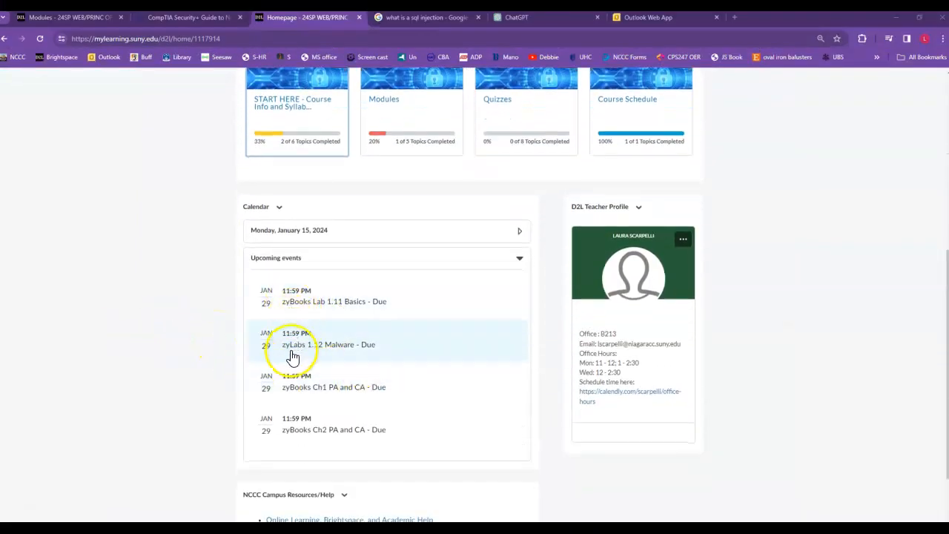
pyautogui.moveTo(670, 319)
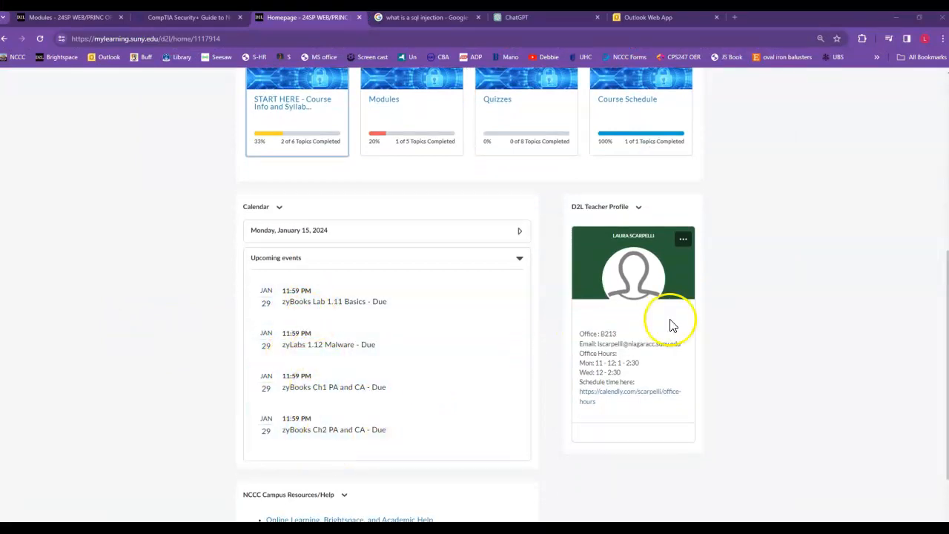
pyautogui.moveTo(688, 392)
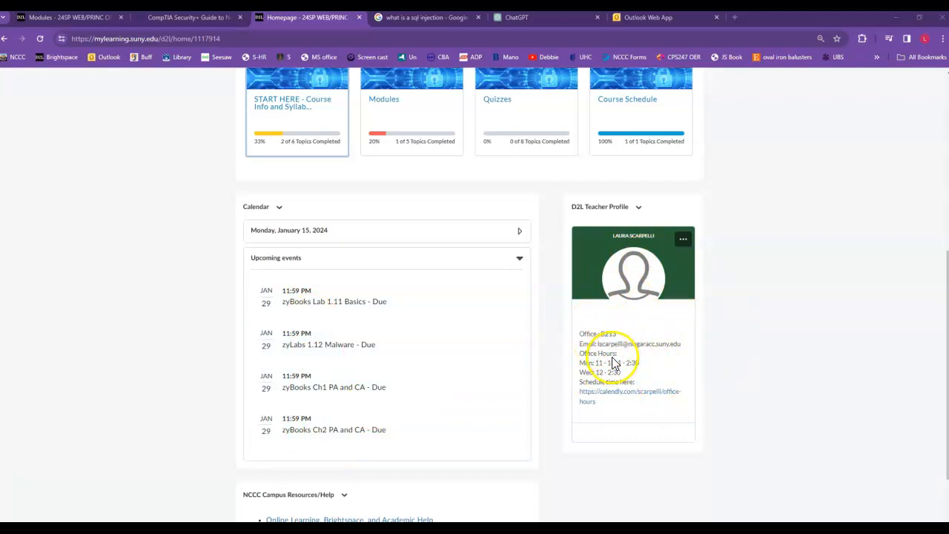
pyautogui.moveTo(650, 397)
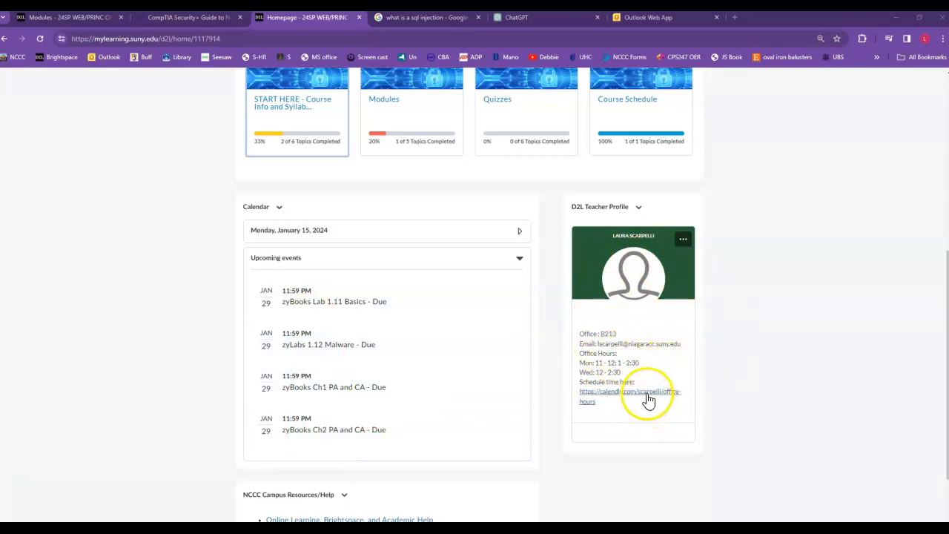